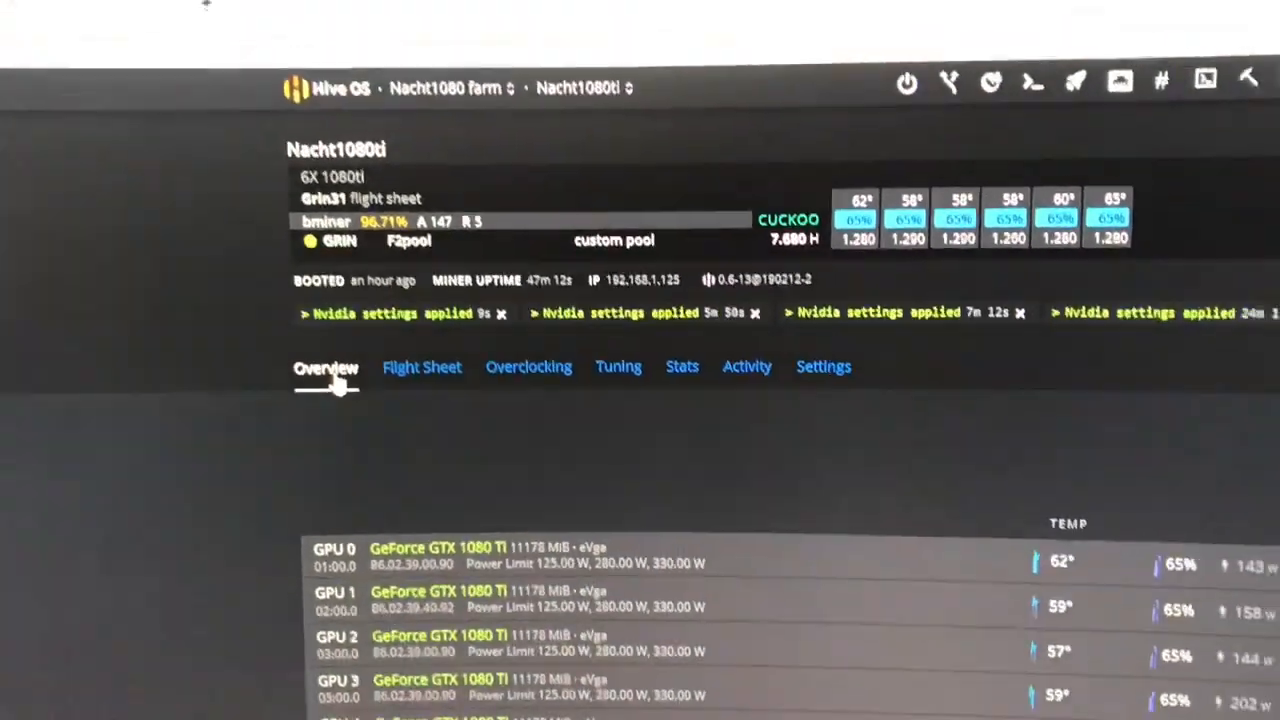
- Bring the Grin31 flight sheet into edit mode, listing GRIN coin, F2pool wallet and Bminer
scroll(down, 3)
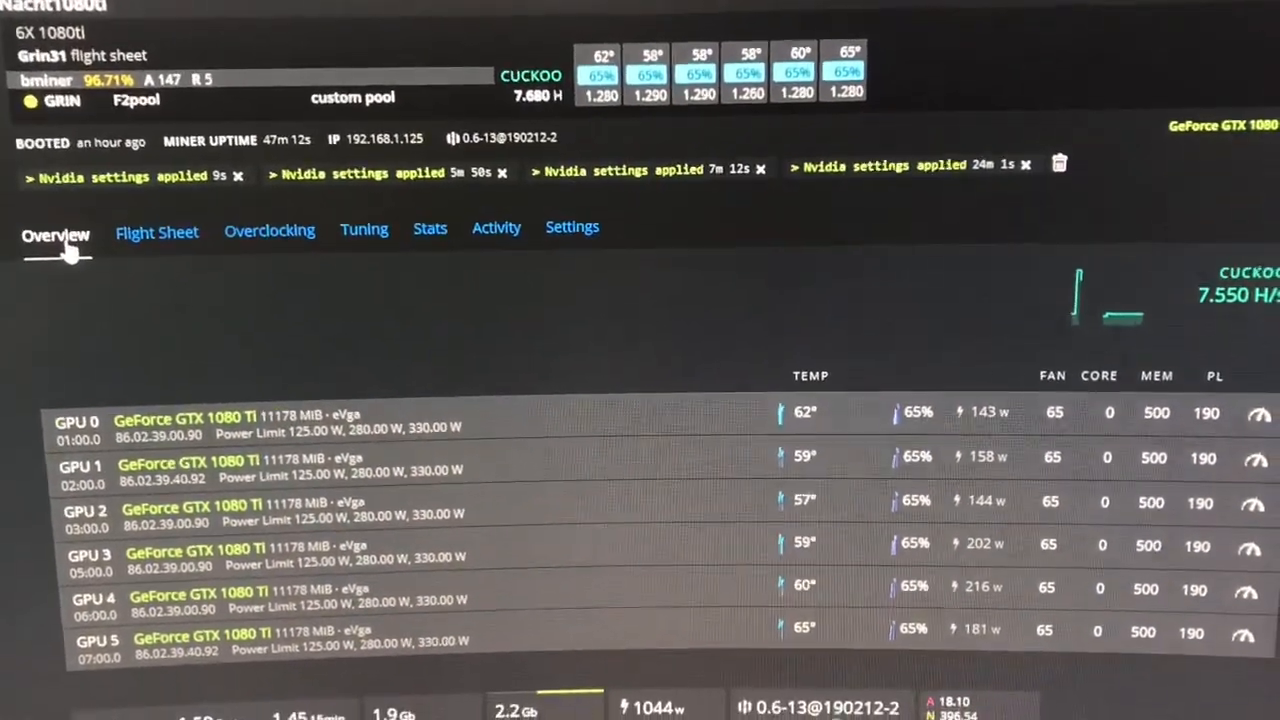
scroll(down, 3)
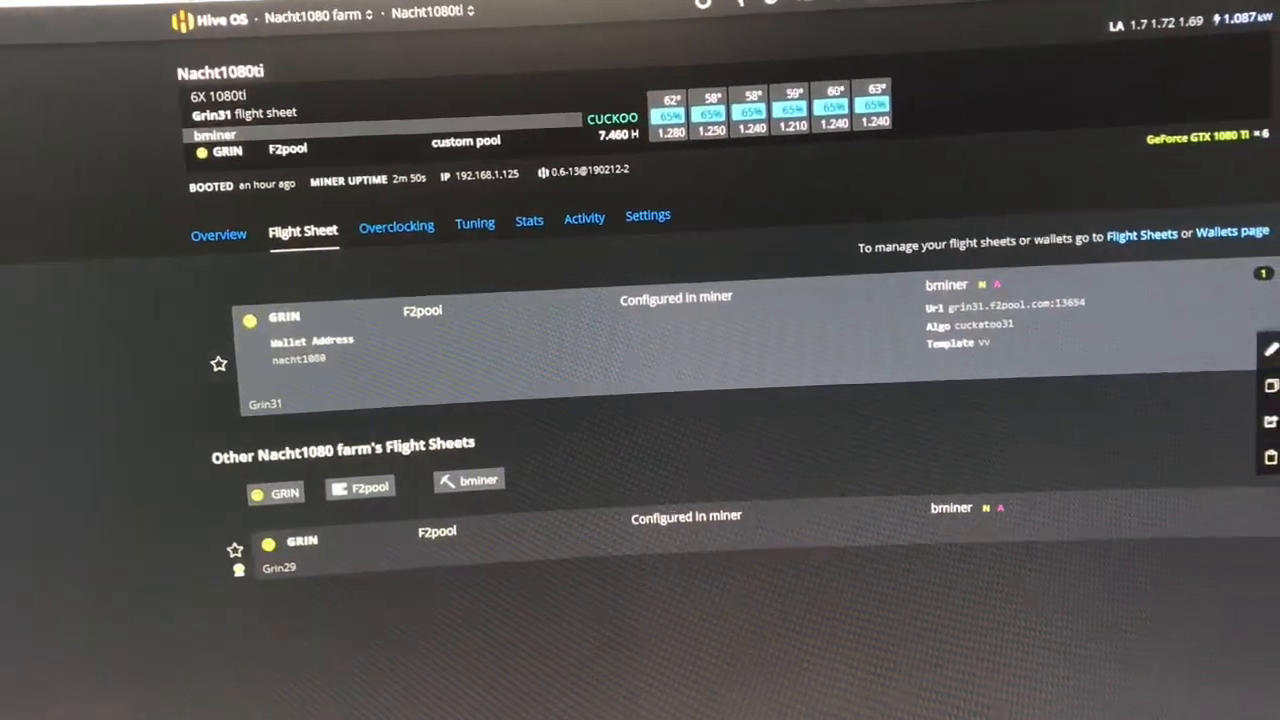
click(1270, 348)
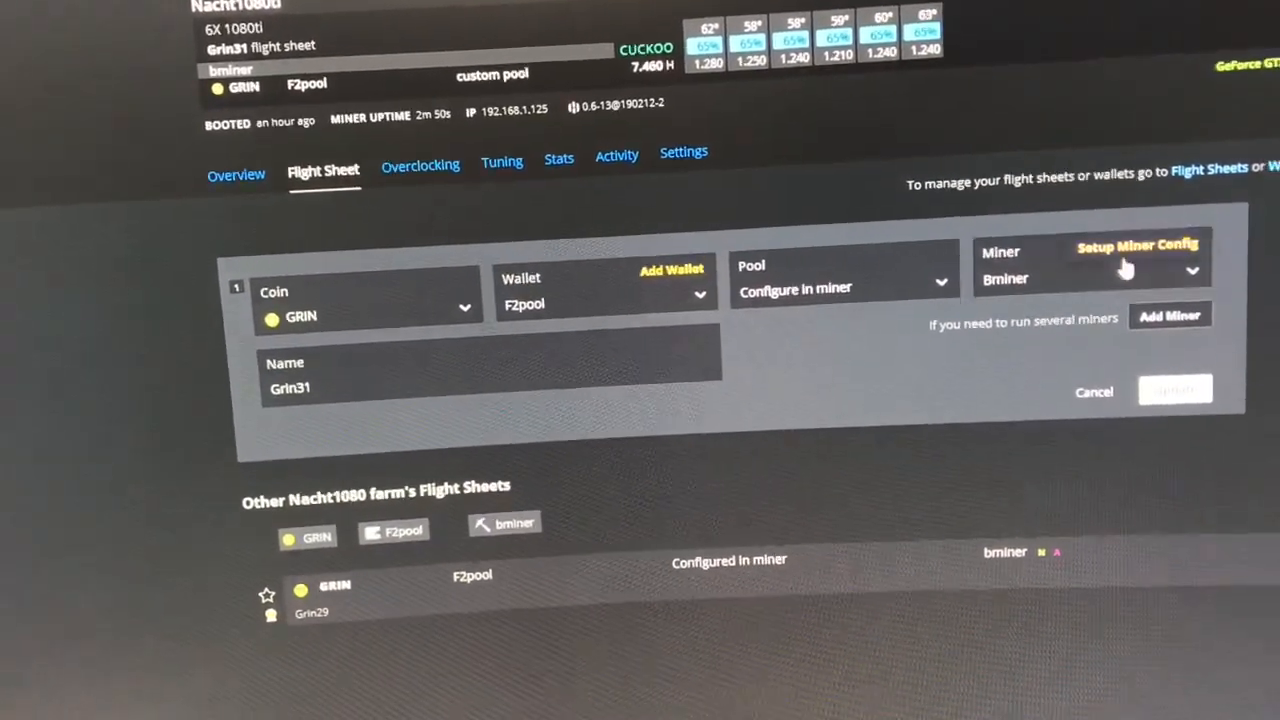
- Show the Bminer configuration with pool grin31.f2pool.com:13654 and latest version
click(1136, 244)
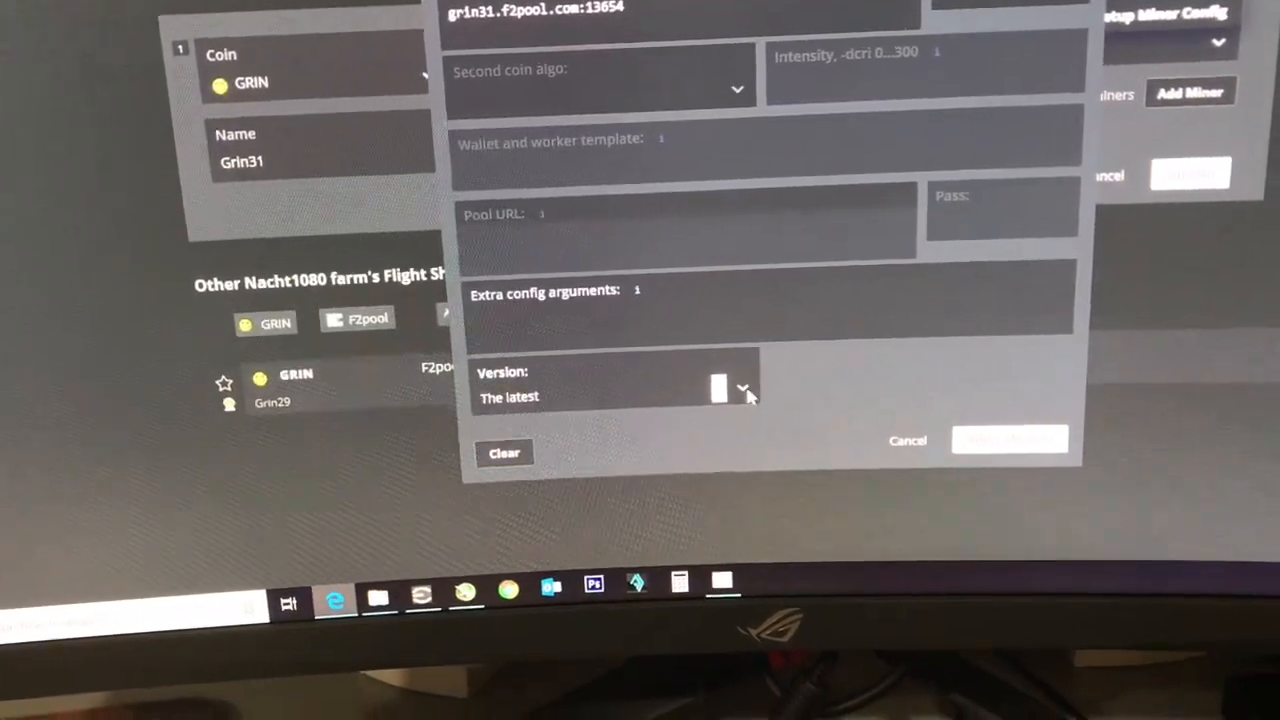
click(744, 388)
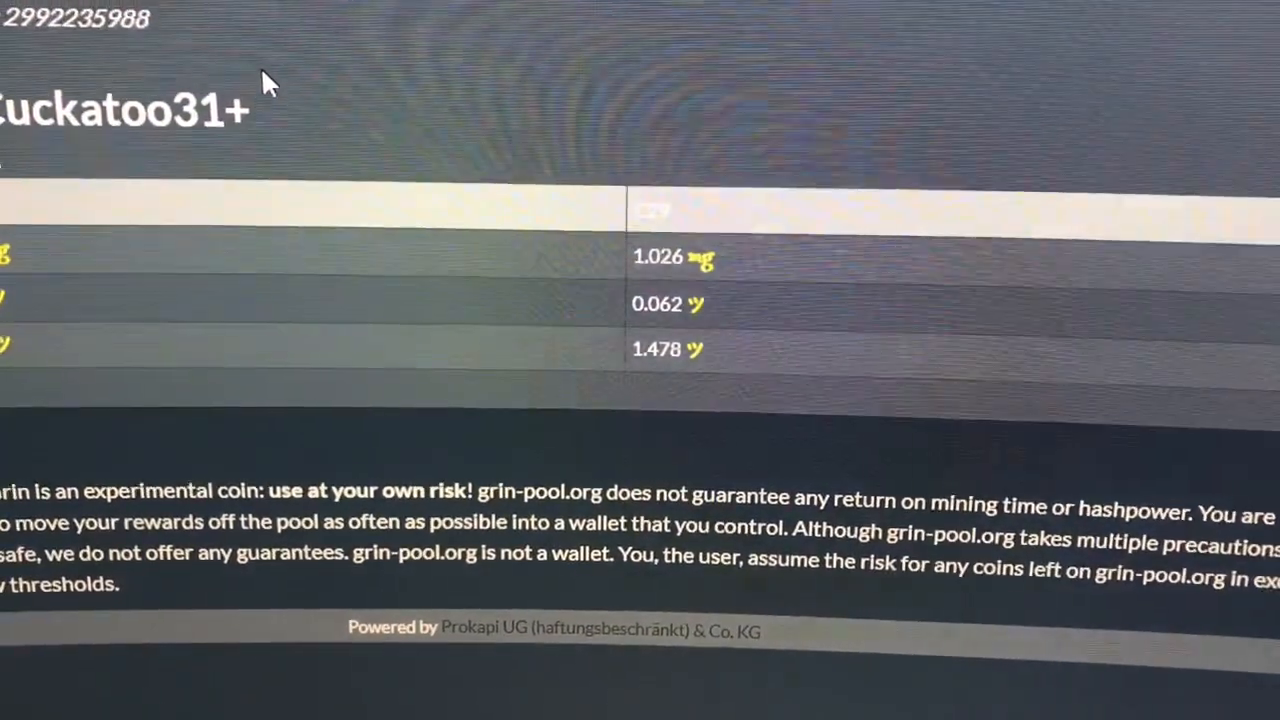
scroll(up, 3)
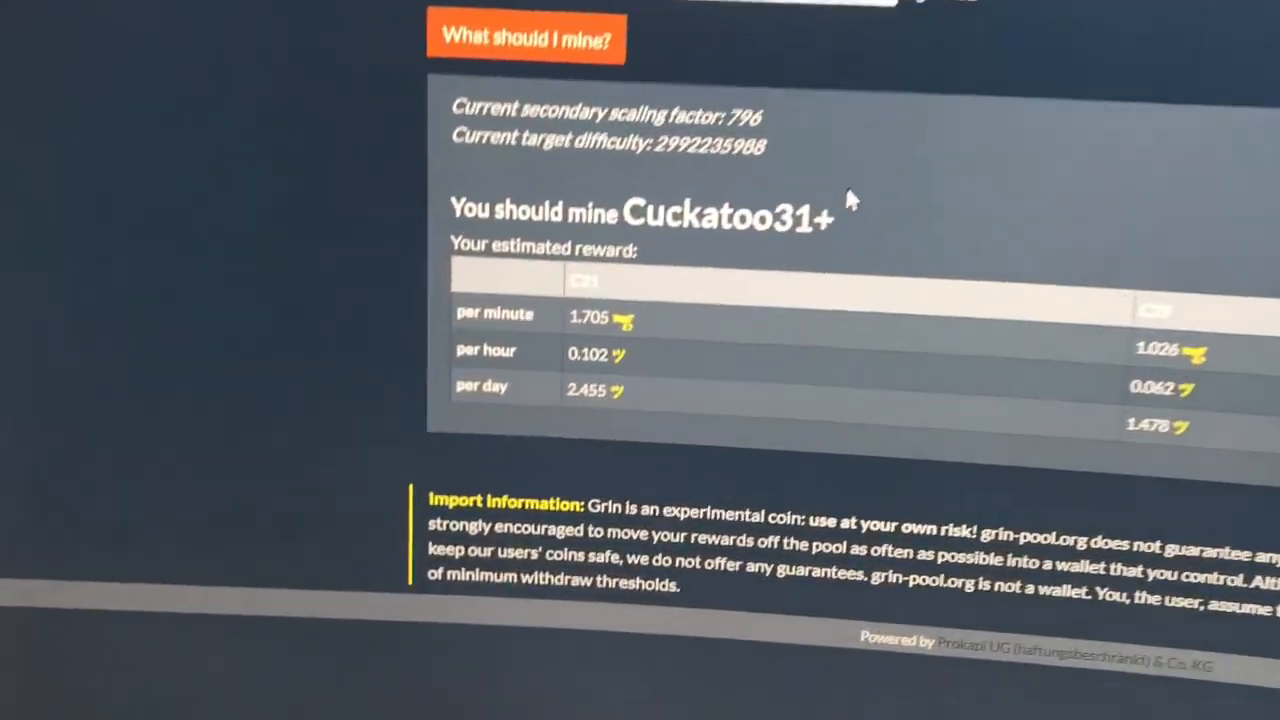
scroll(down, 3)
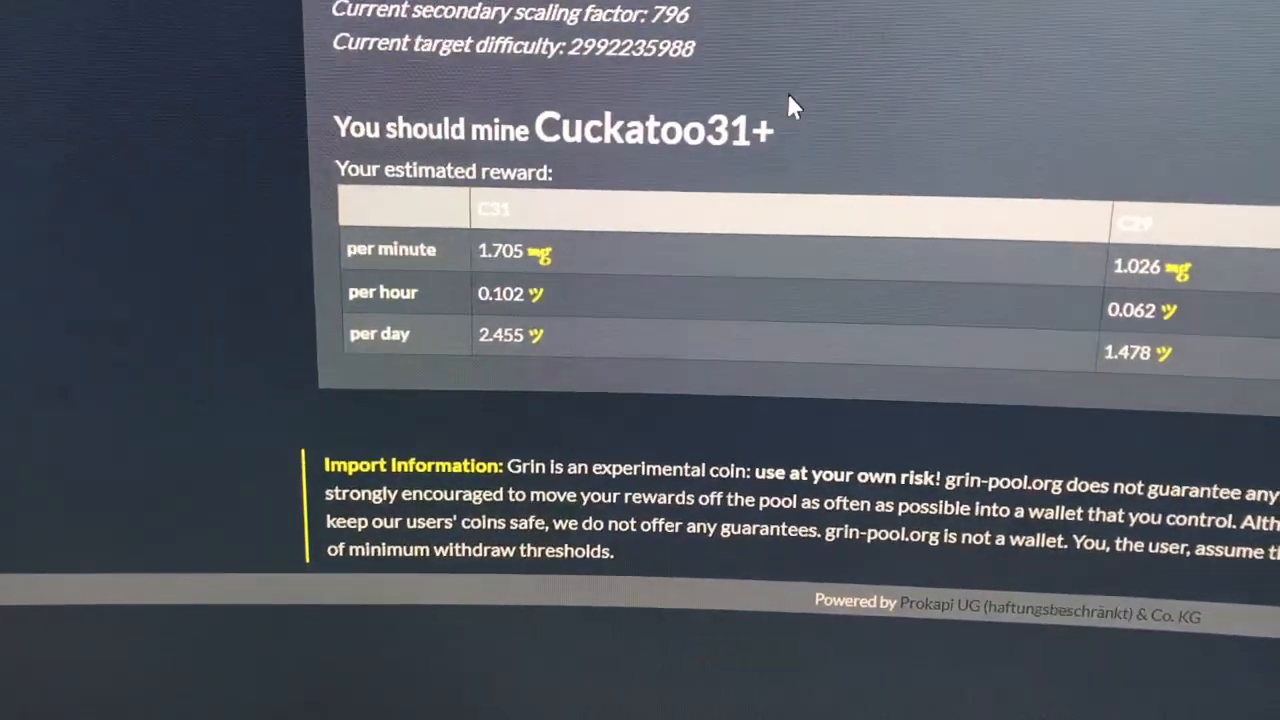
scroll(up, 3)
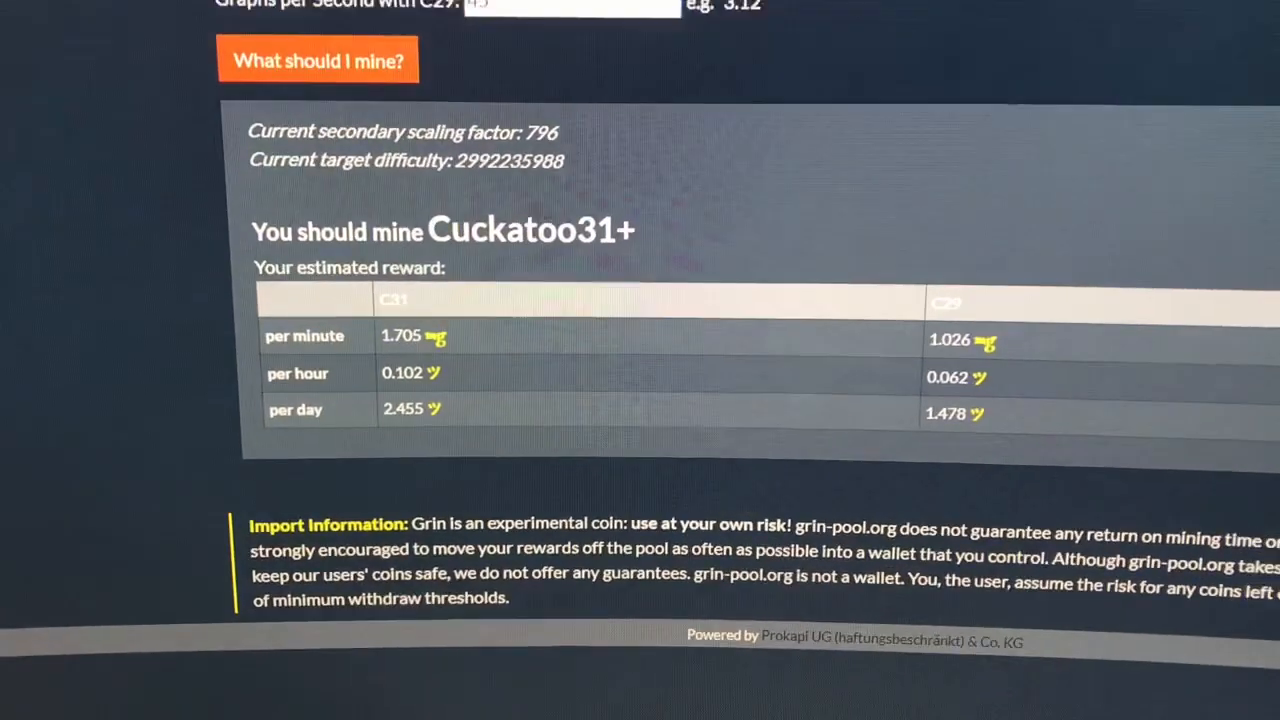
scroll(up, 3)
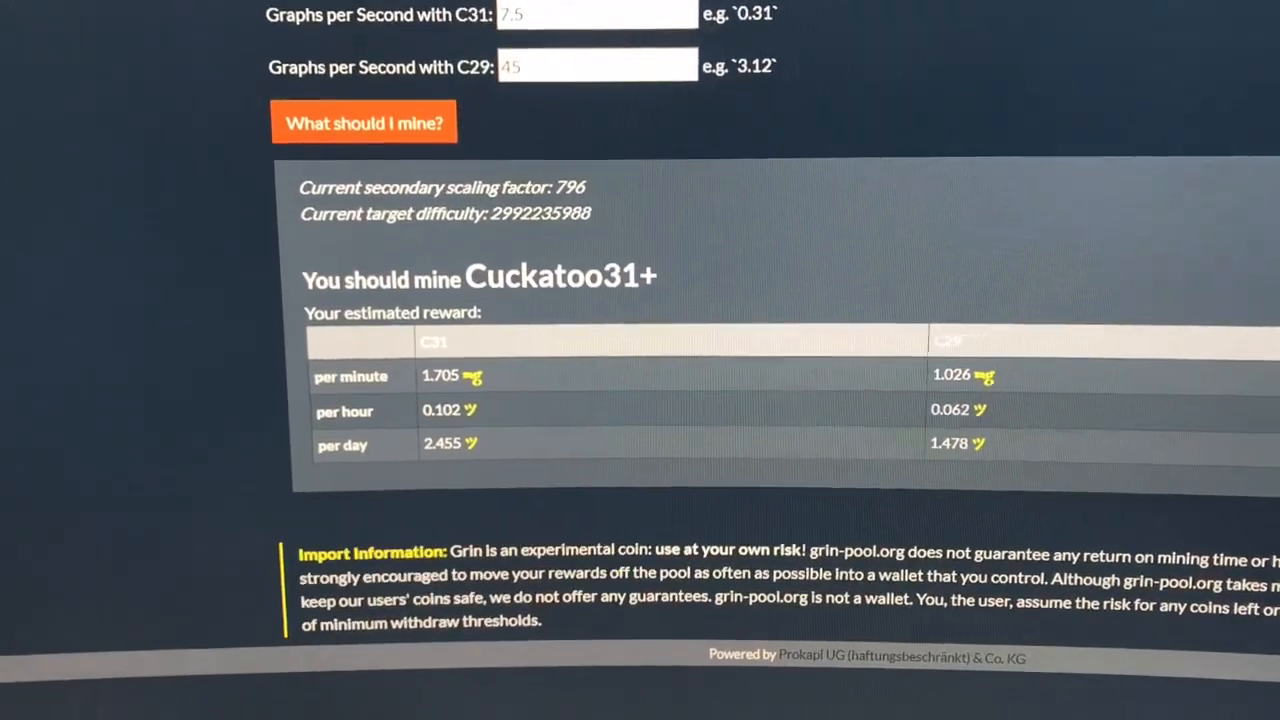